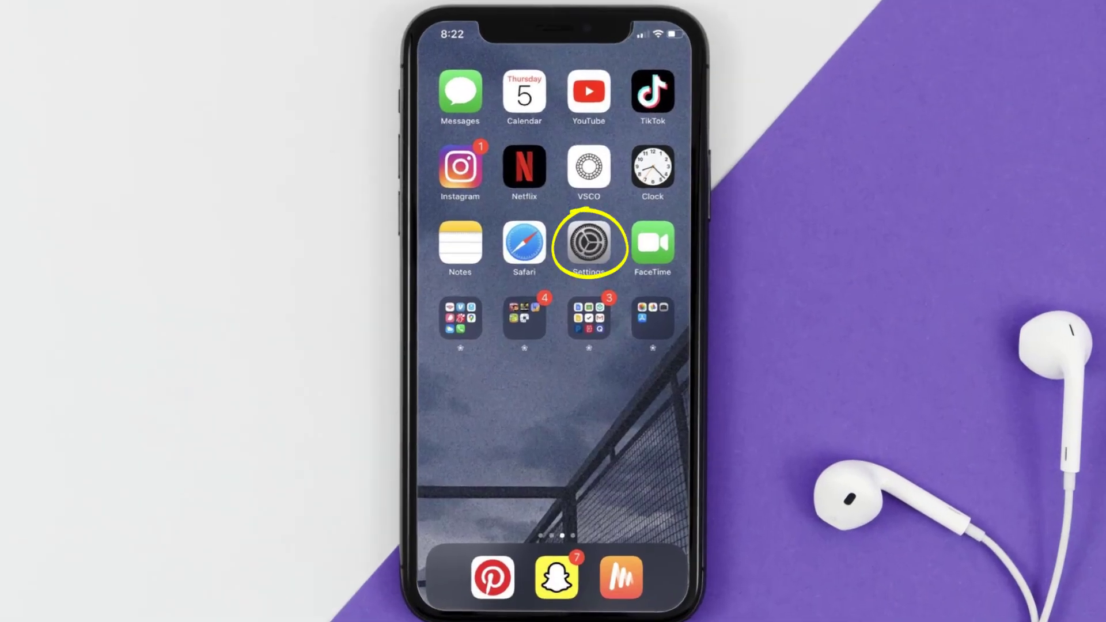
# Go from the home screen into Settings and onto the Apple ID account page
pyautogui.click(587, 239)
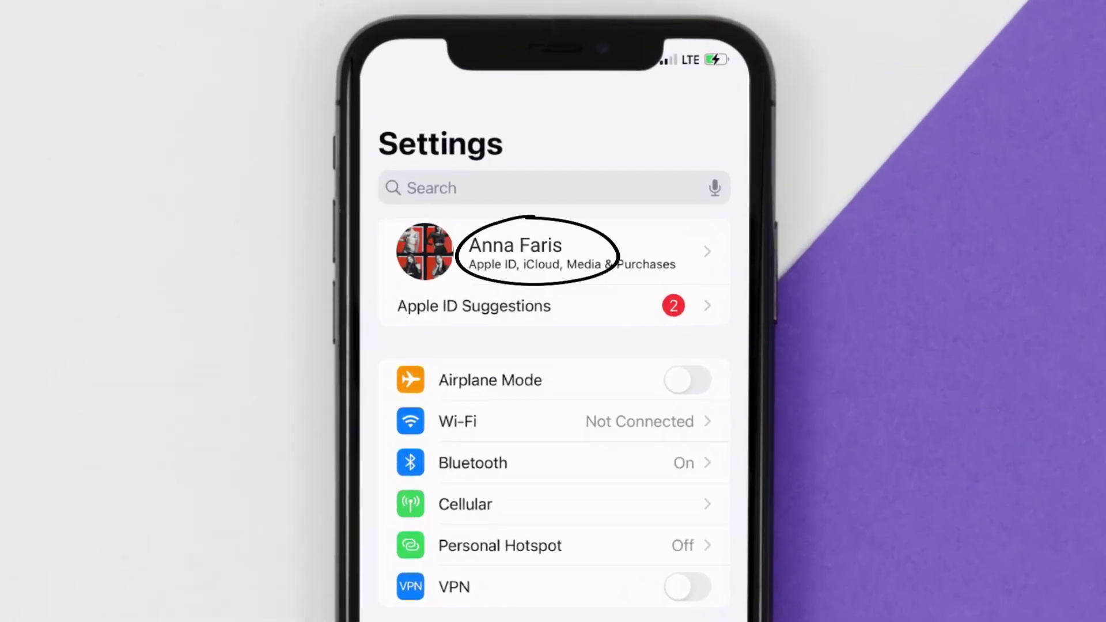
pyautogui.click(536, 250)
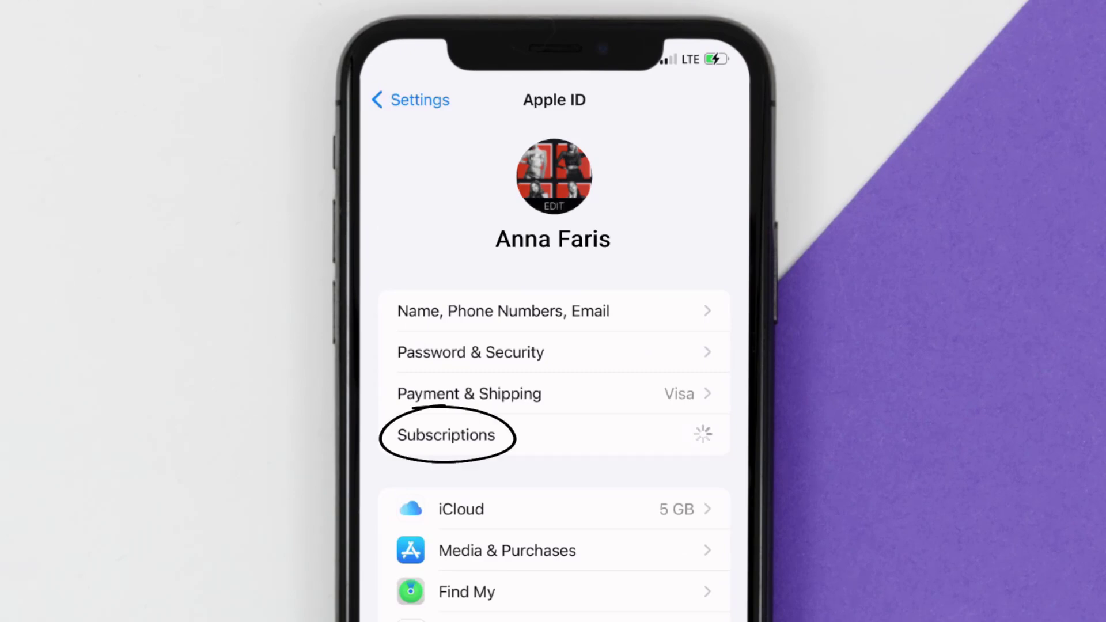
# Show the Subscriptions list with active entries like Fotor AI and GoPro Quik
pyautogui.click(445, 435)
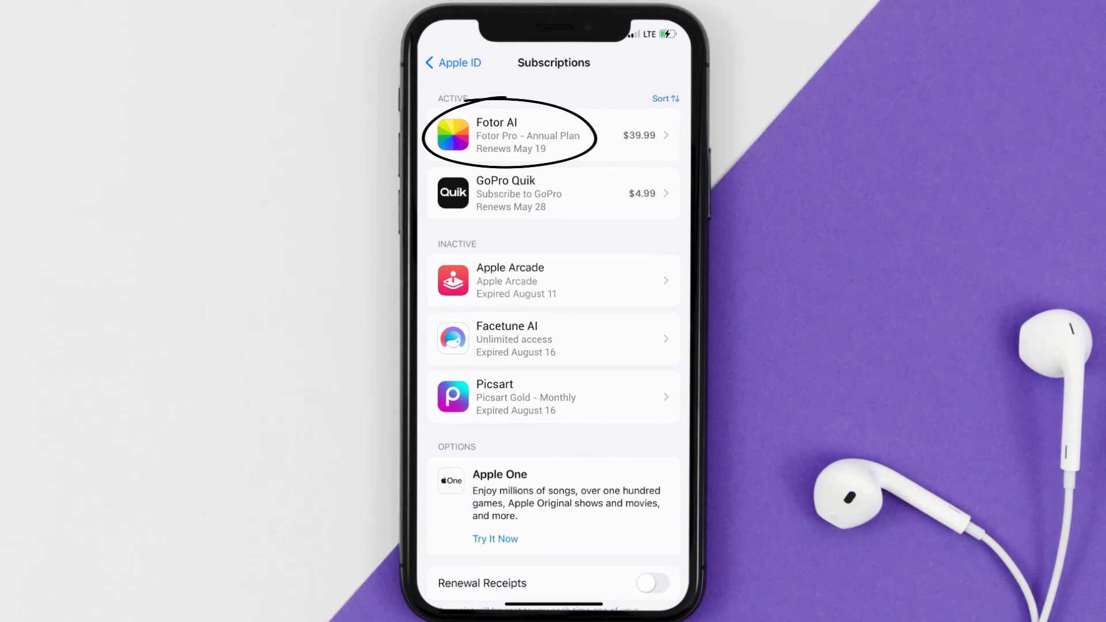
# Cancel the Fotor AI annual plan so the Confirm Cancellation alert appears
pyautogui.click(552, 134)
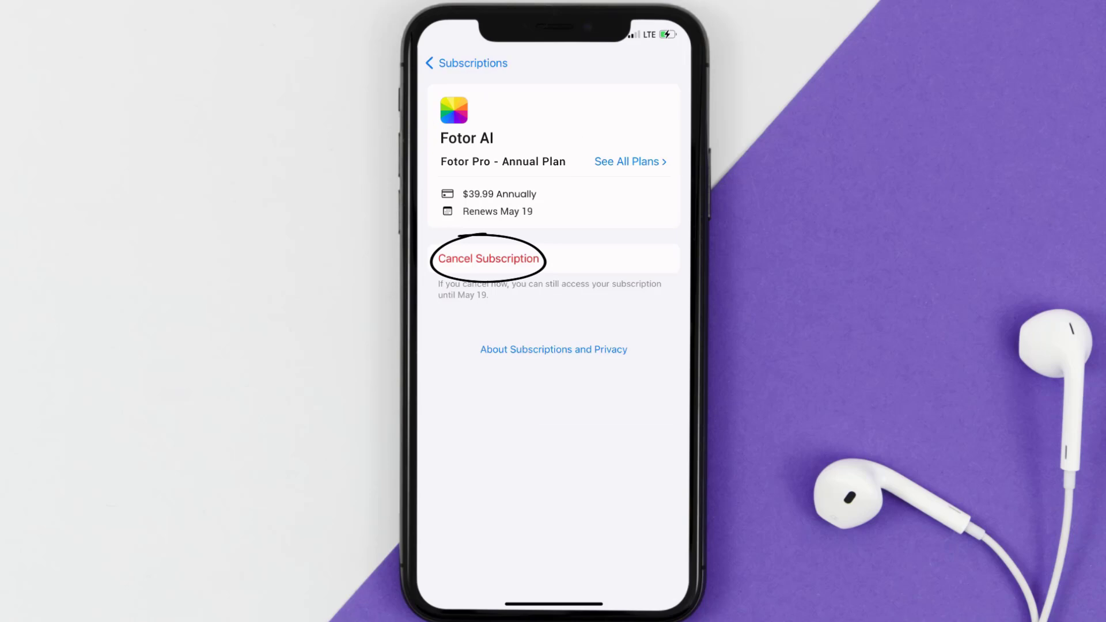
pyautogui.click(487, 258)
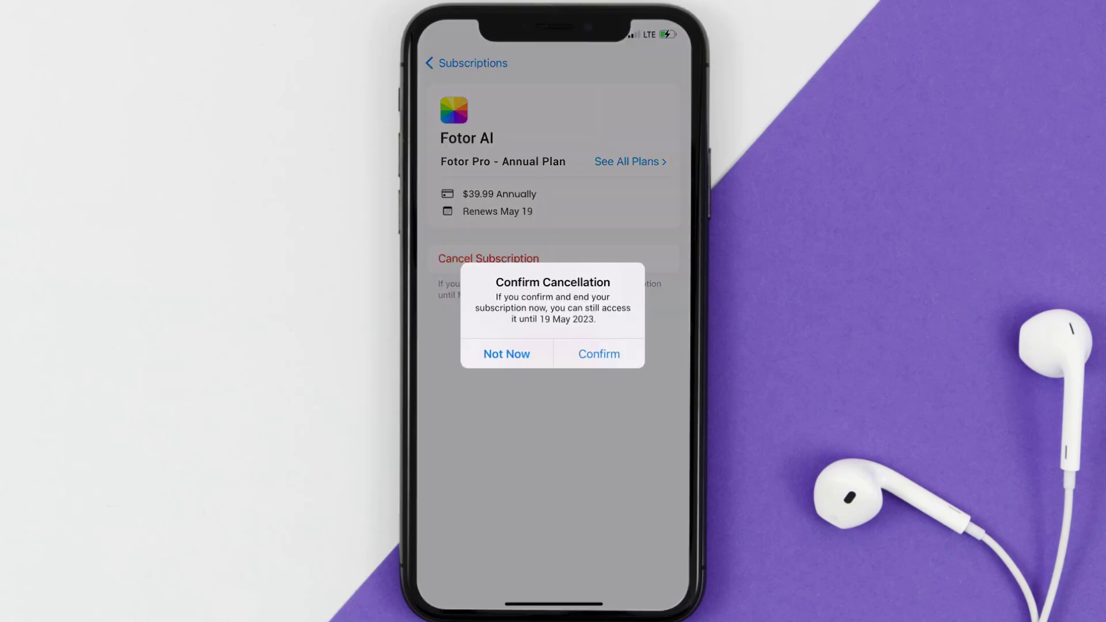